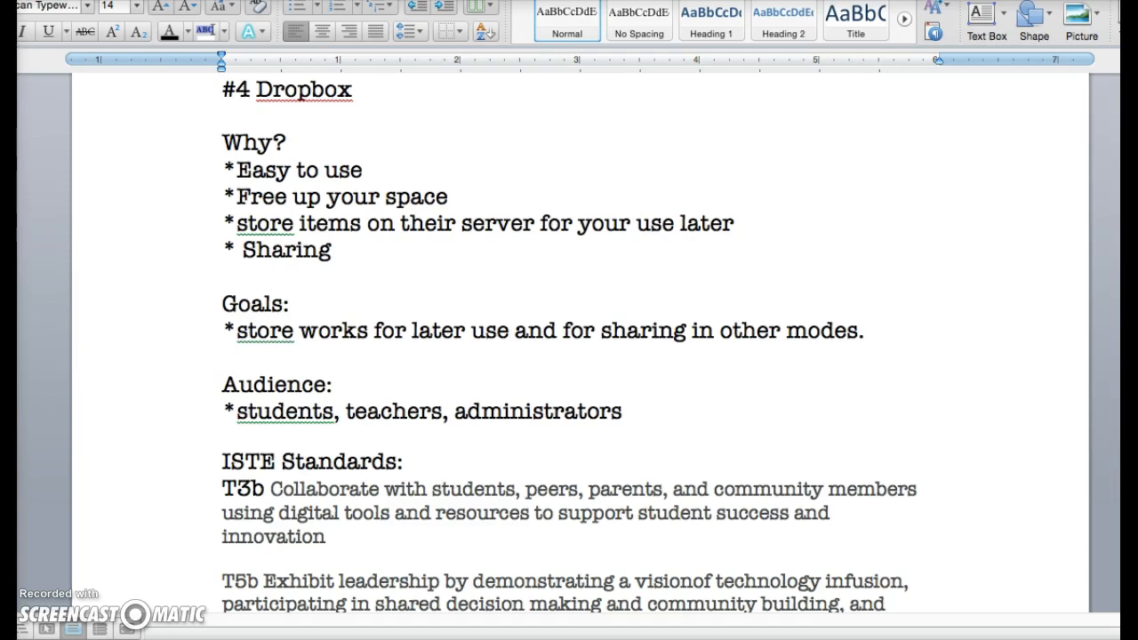
- Go from the Ask.com 'dropbox' results to the official Dropbox.com site
scroll("down", 3)
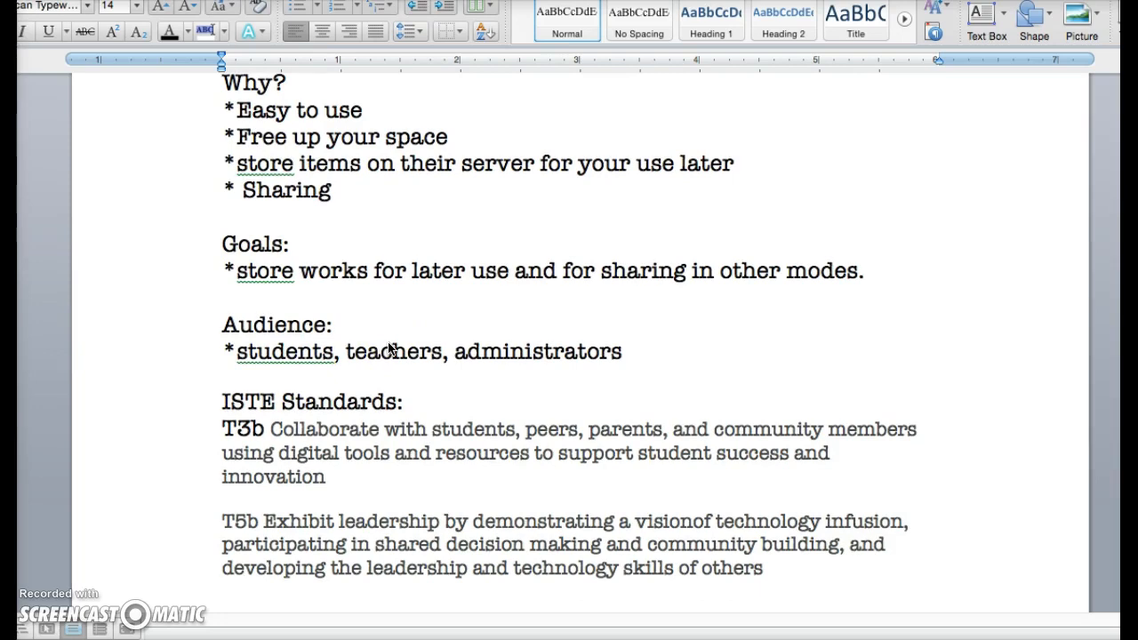
mouse_move(32, 198)
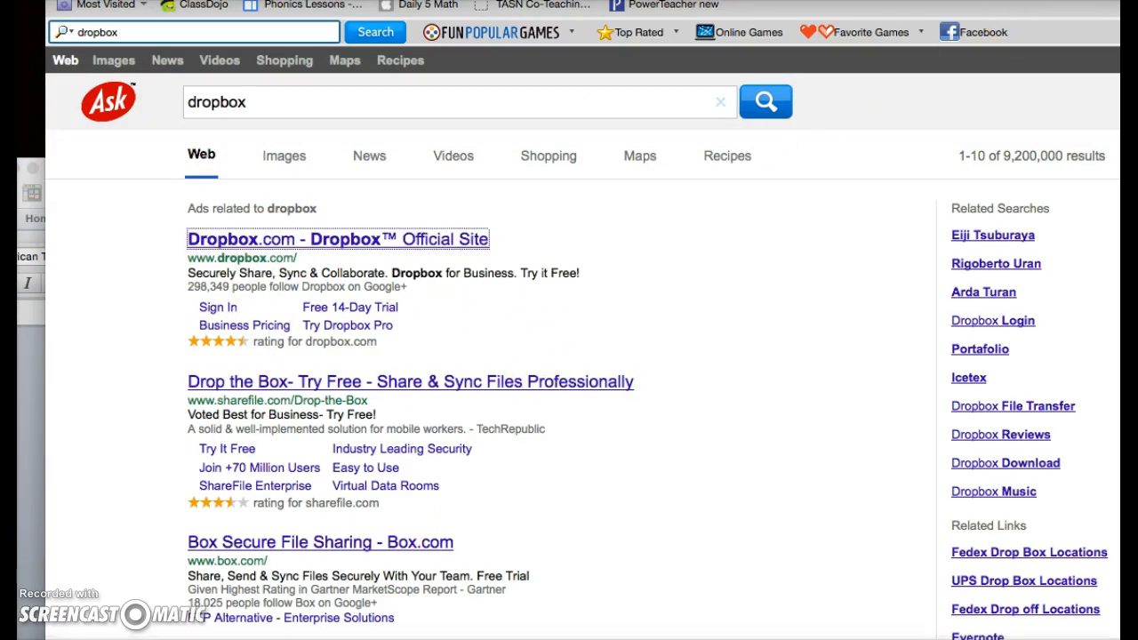
left_click(338, 238)
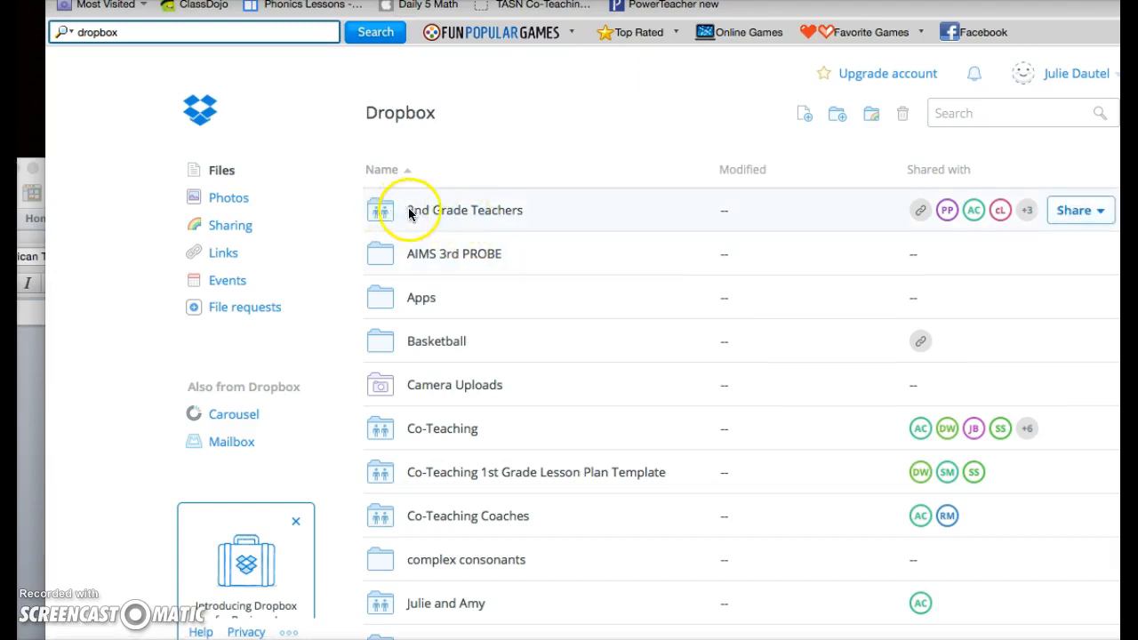
- Enter the 2nd Grade Teachers shared folder and select its READING subfolder
left_click(463, 210)
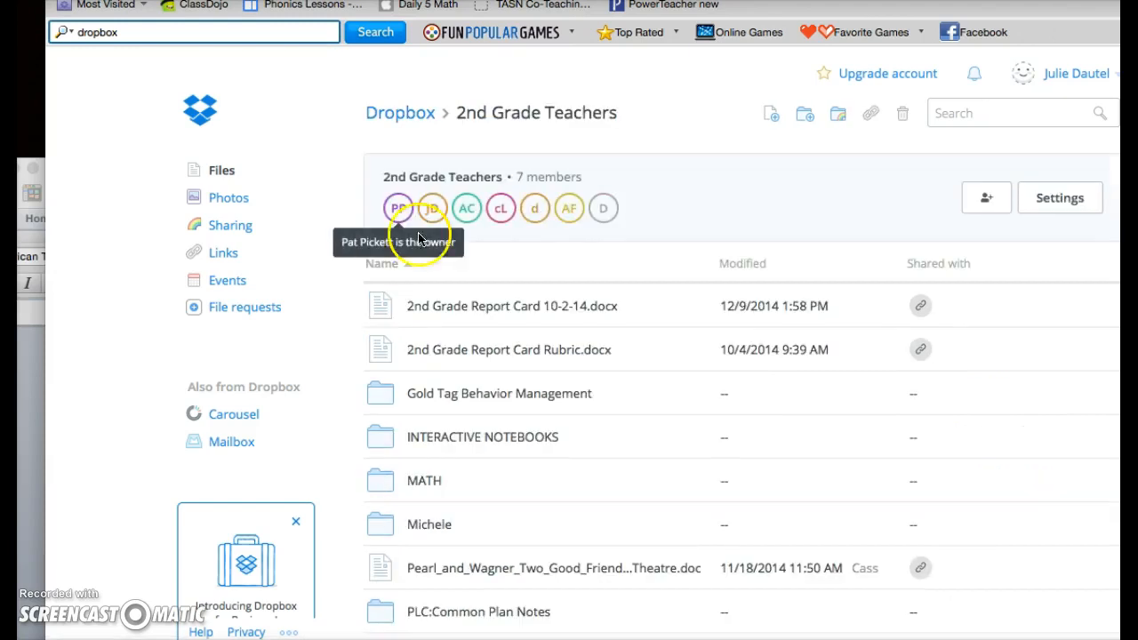
mouse_move(501, 208)
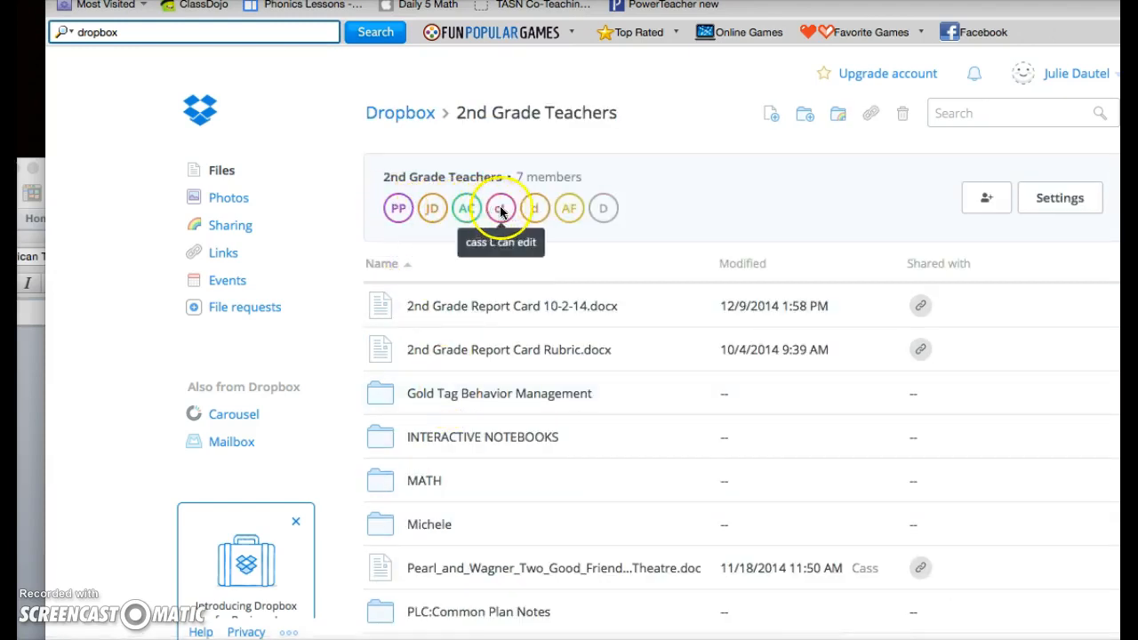
mouse_move(488, 306)
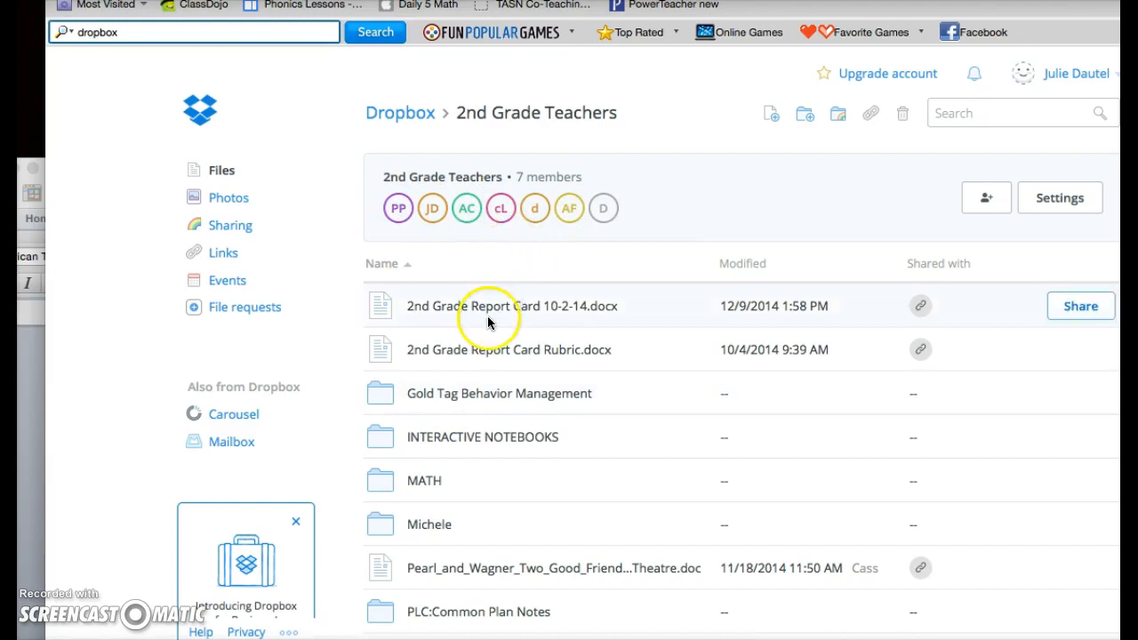
mouse_move(473, 619)
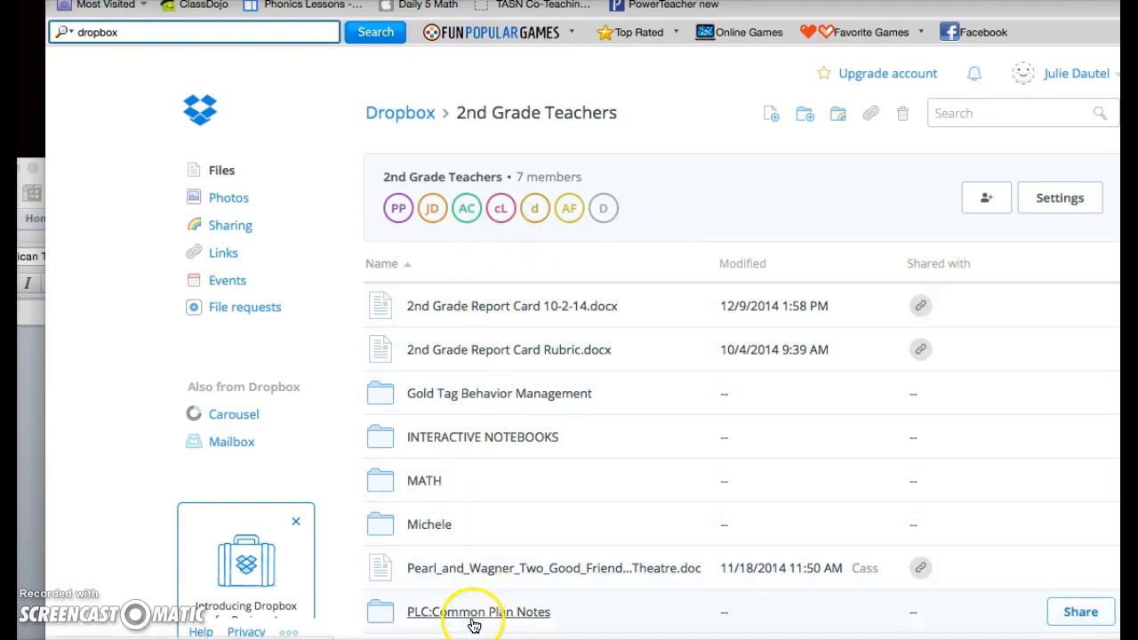
mouse_move(489, 473)
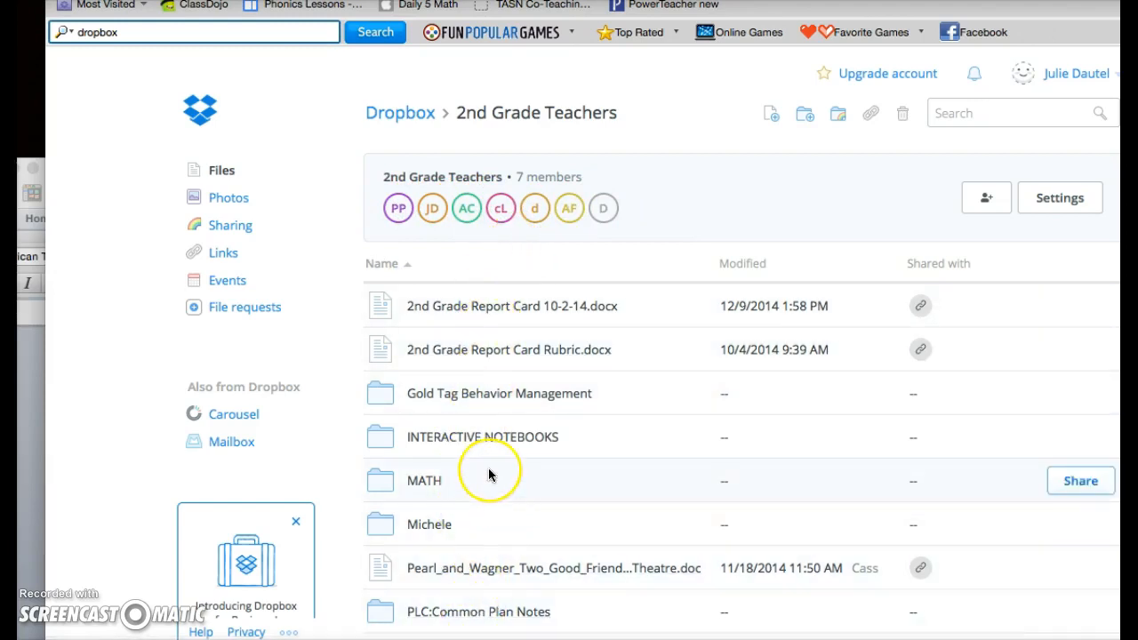
mouse_move(395, 448)
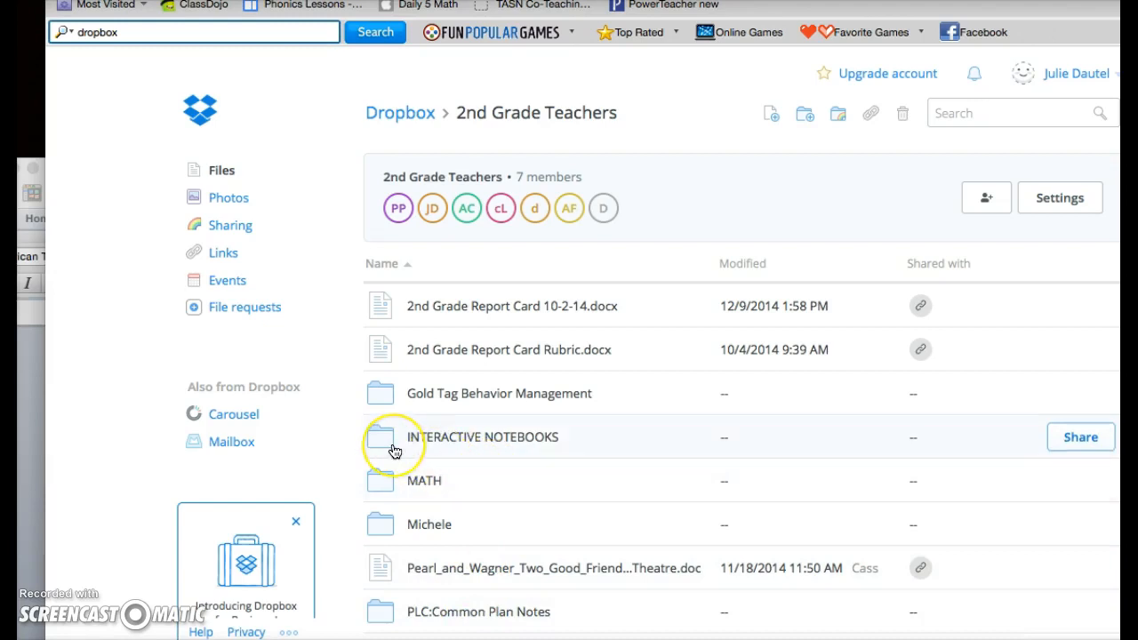
mouse_move(395, 548)
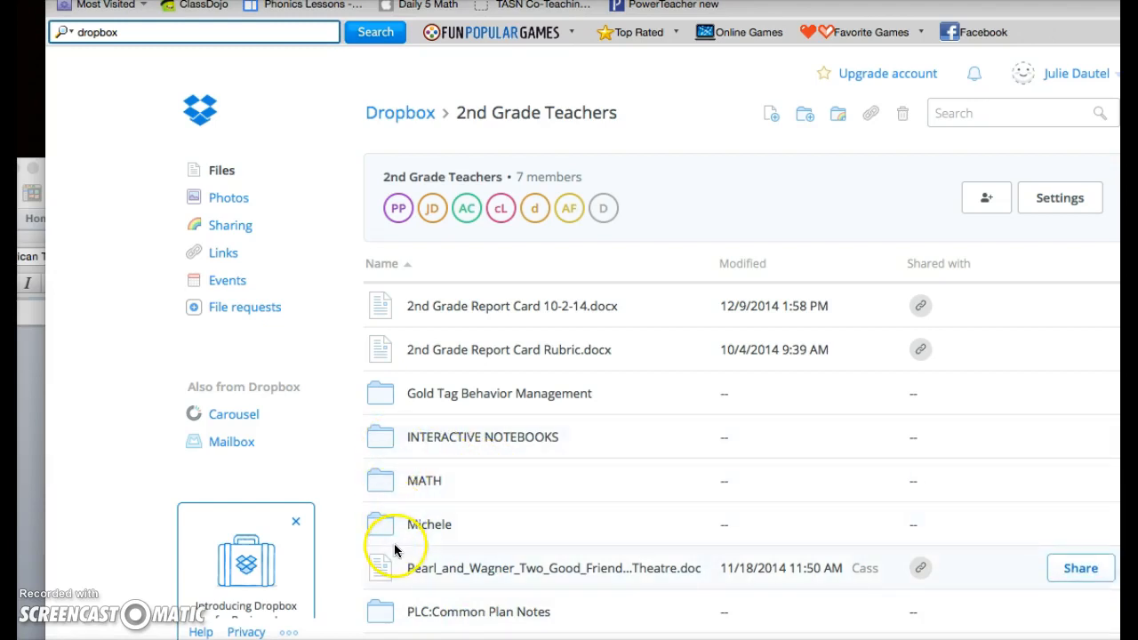
scroll("down", 3)
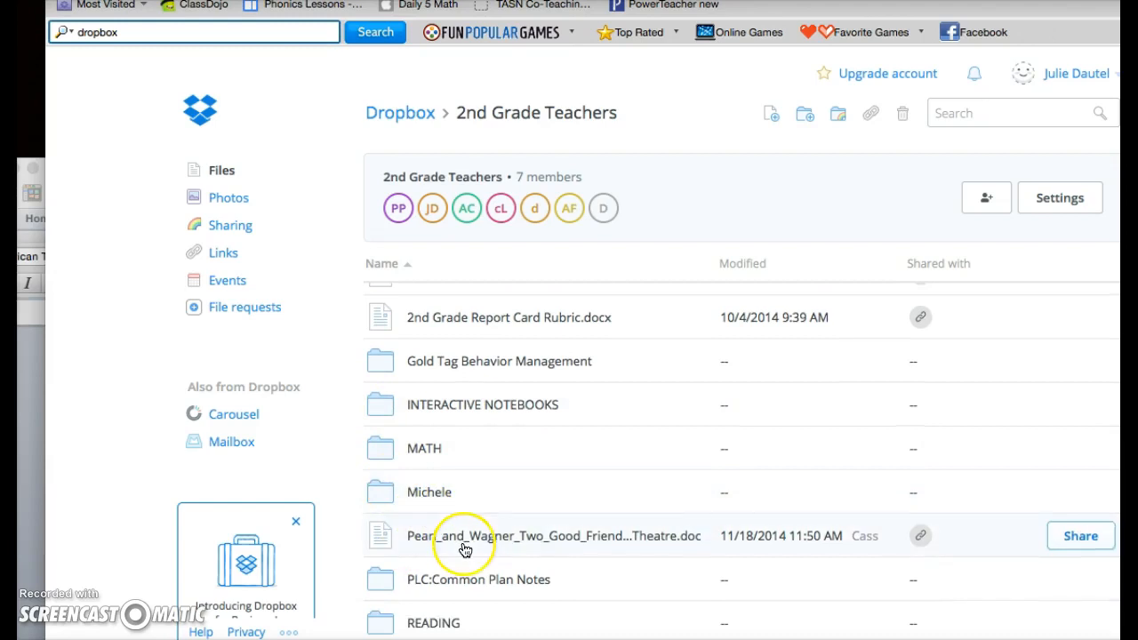
left_click(381, 479)
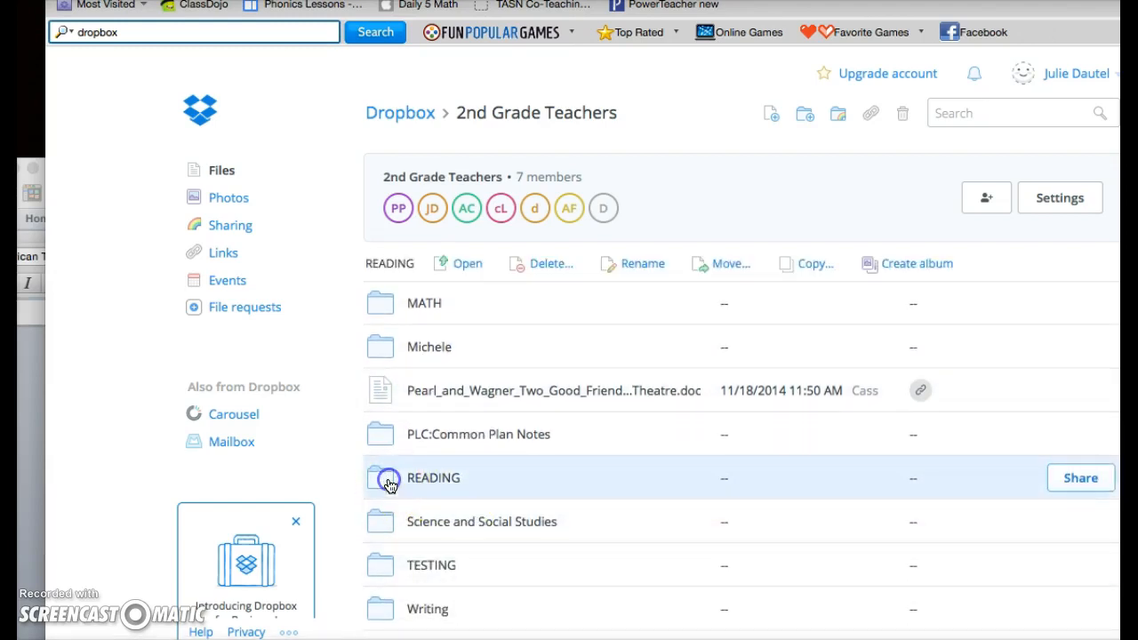
- Browse into READING and its Pearson Leveled Readers folder, scanning the contents
double_click(434, 476)
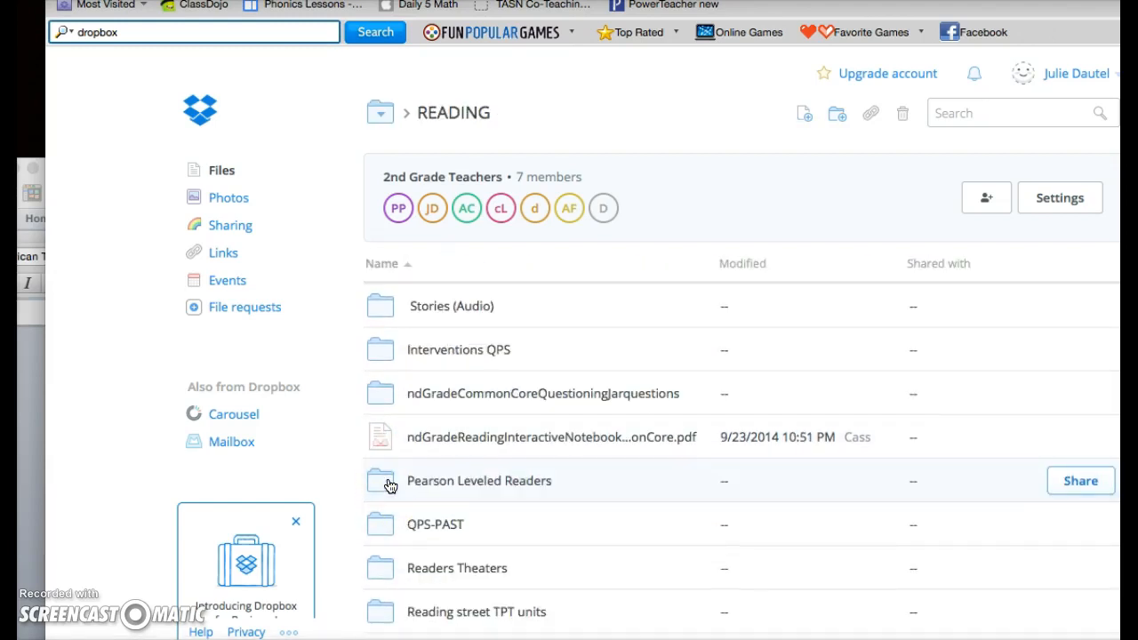
left_click(478, 480)
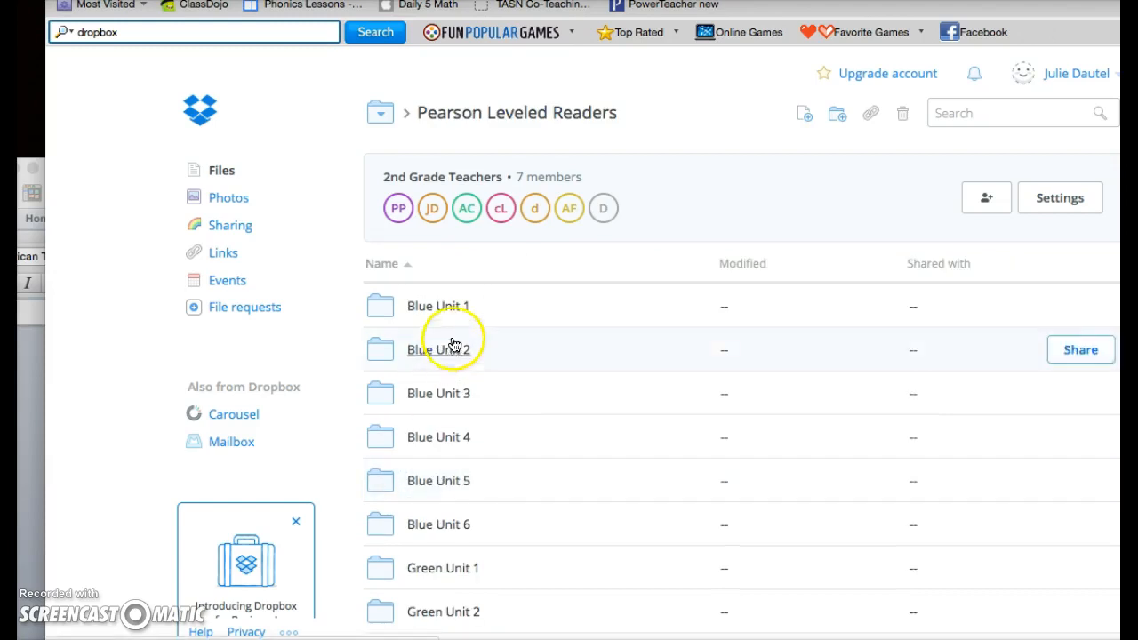
scroll("down", 3)
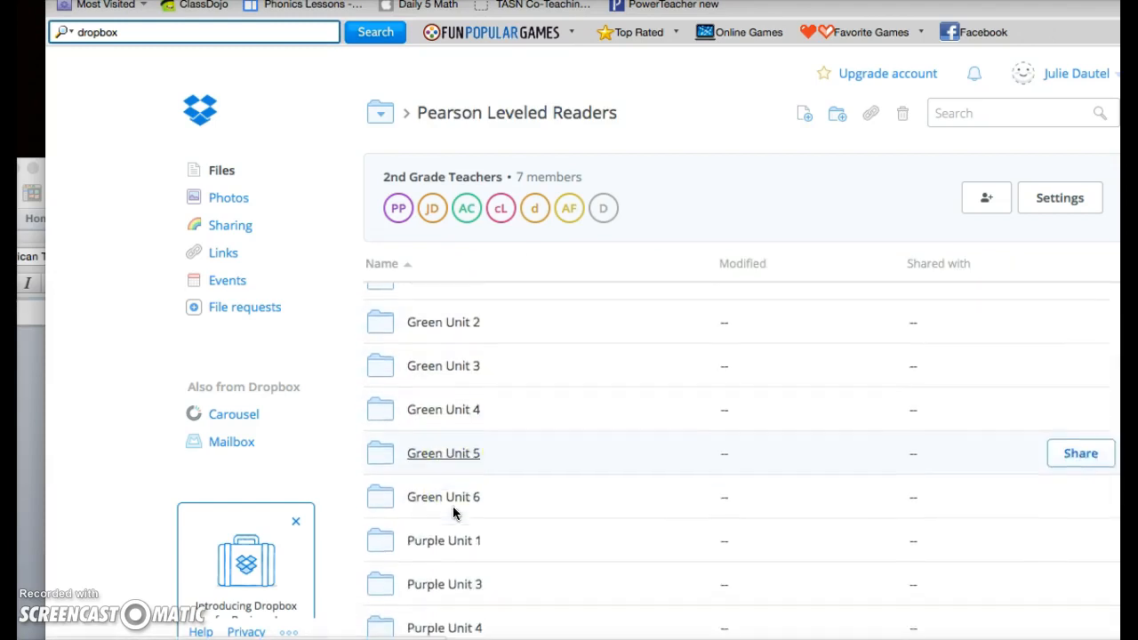
scroll("down", 3)
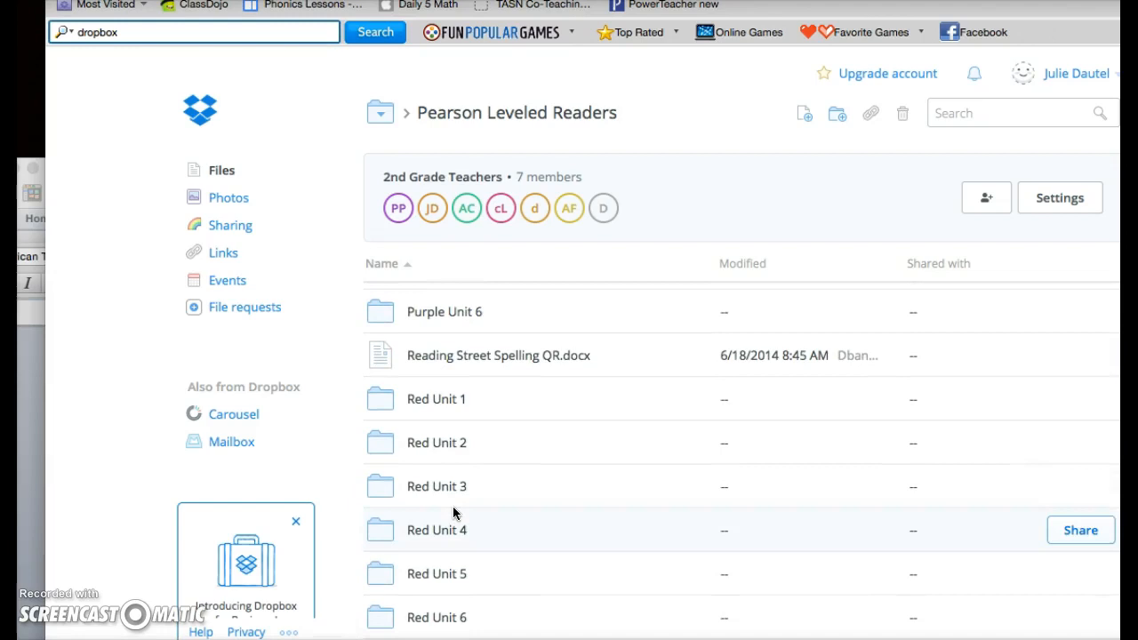
scroll("down", 3)
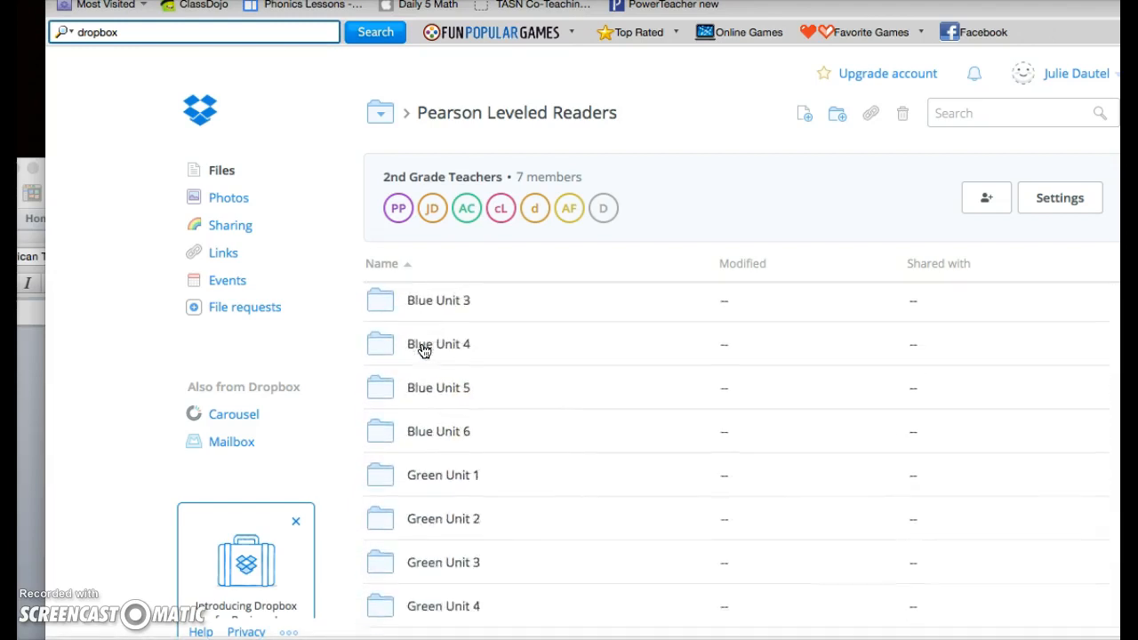
scroll("up", 3)
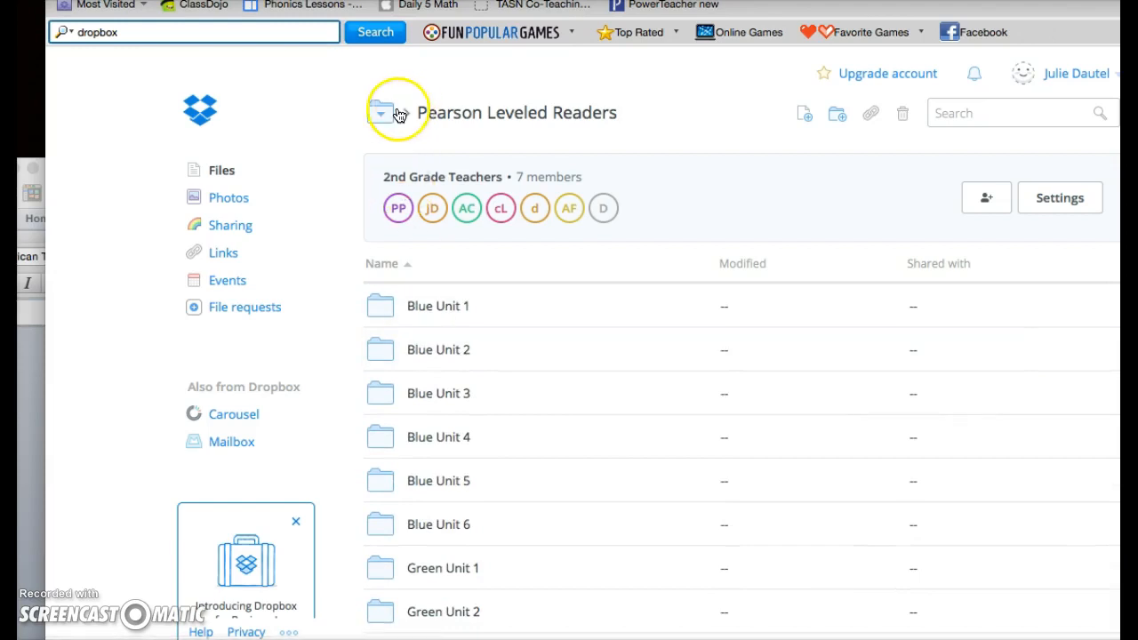
- Return to the top-level Dropbox folder via the breadcrumb
left_click(385, 114)
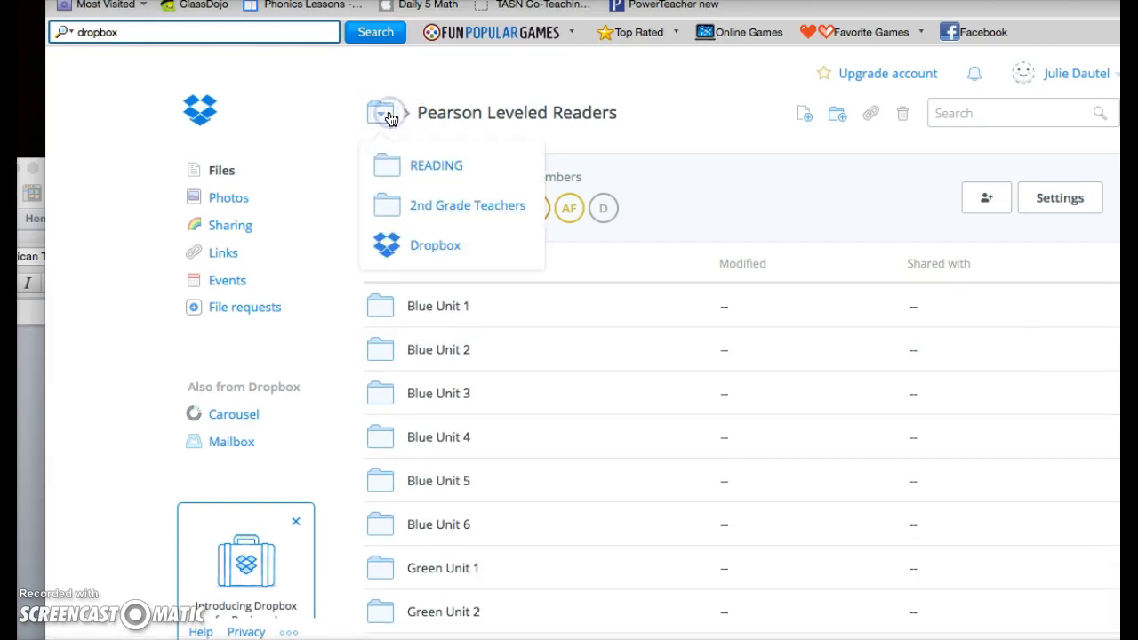
left_click(435, 165)
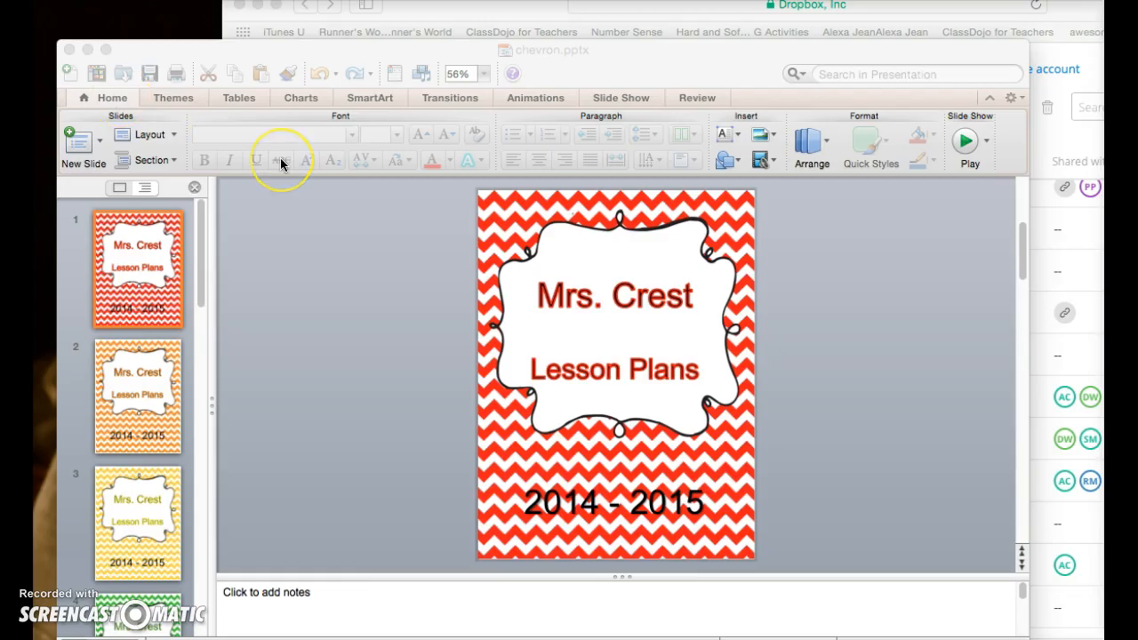
mouse_move(281, 160)
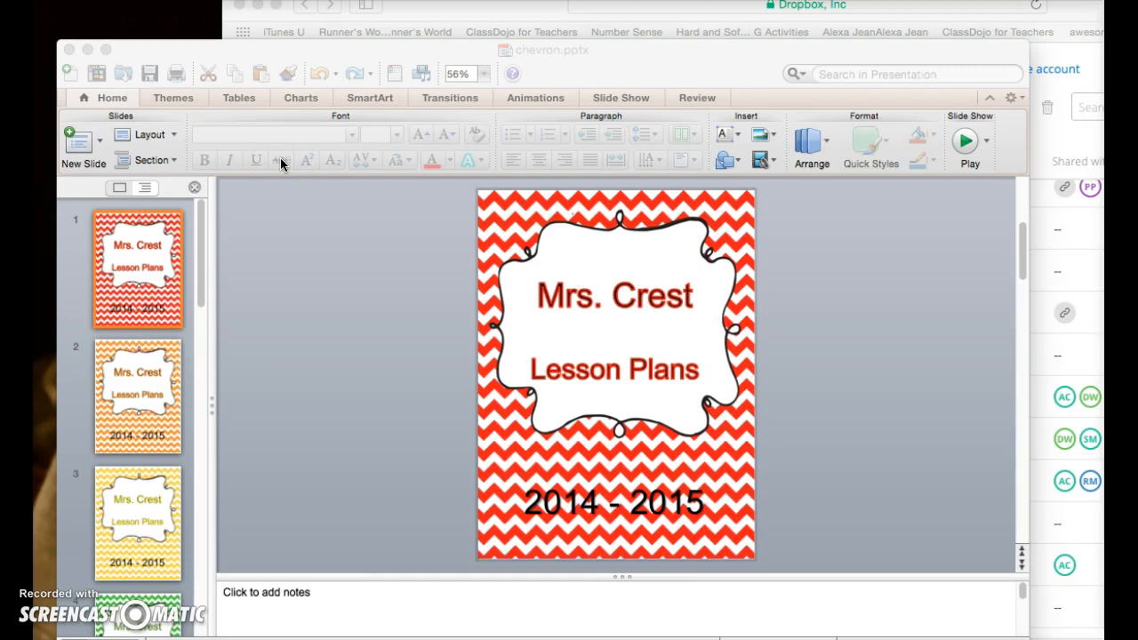
mouse_move(374, 306)
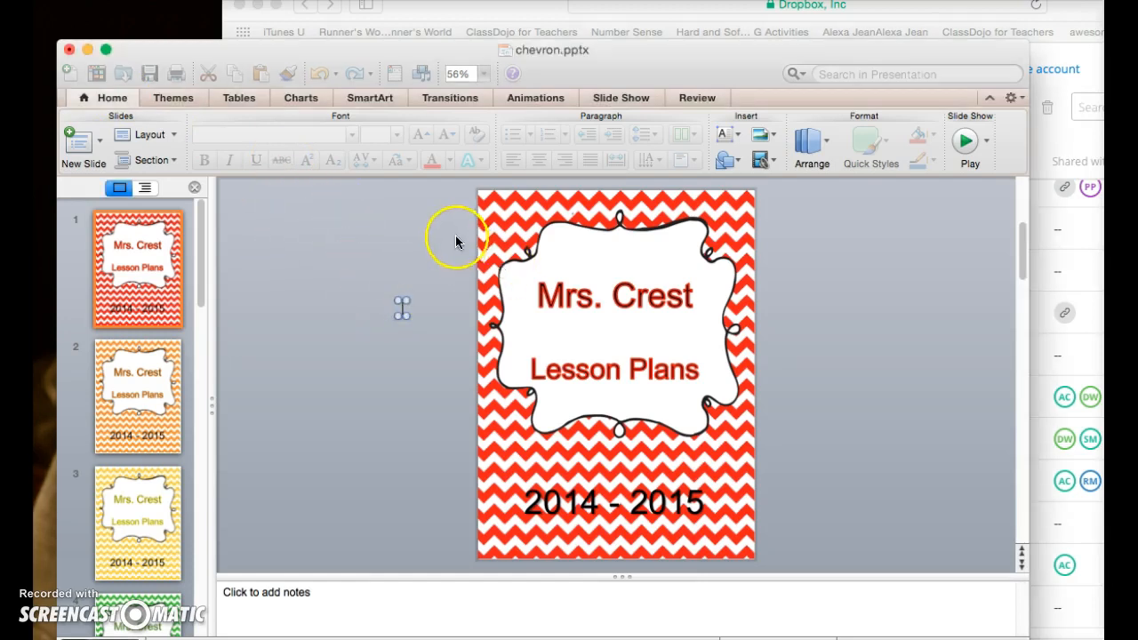
- Activate the PowerPoint window showing the chevron.pptx lesson plans
left_click(512, 240)
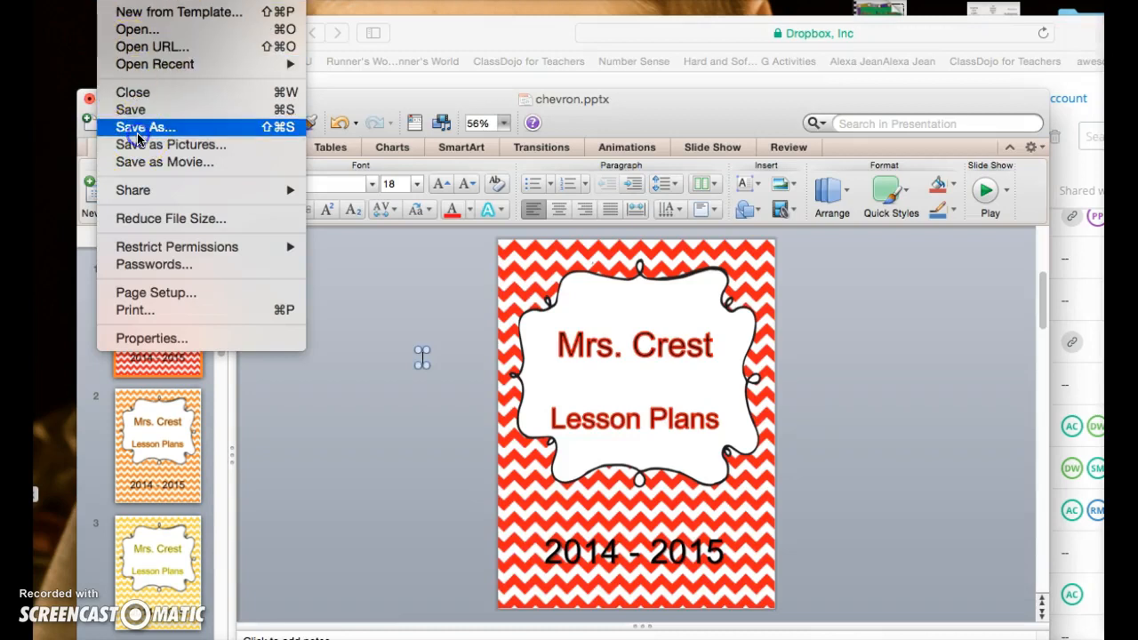
- Start Save As for the presentation and look through the available save locations
left_click(146, 129)
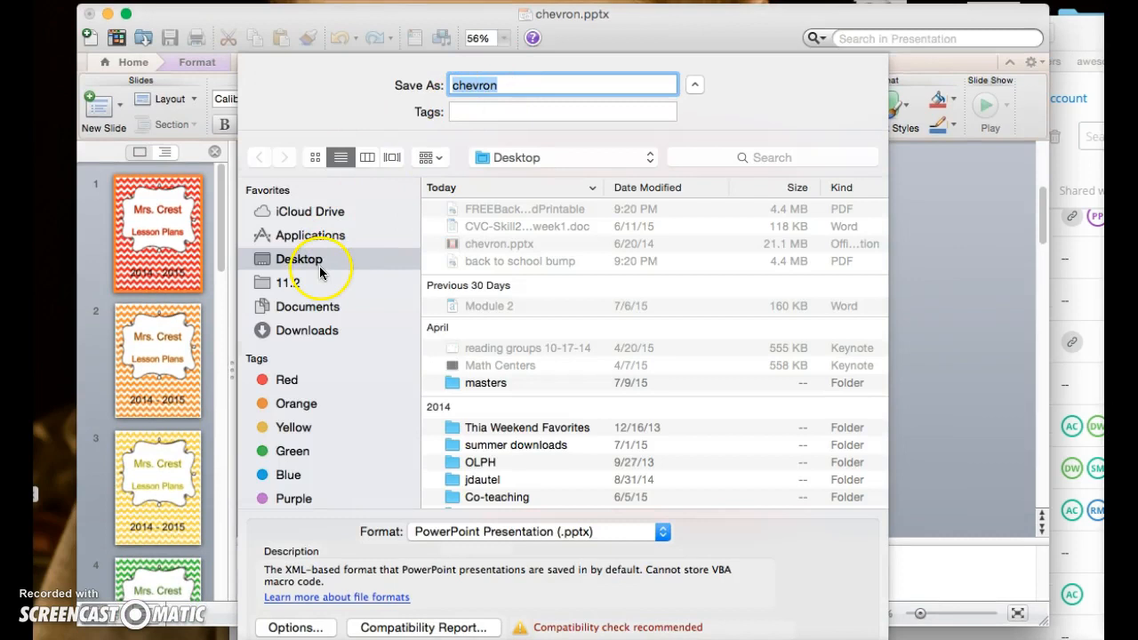
mouse_move(323, 267)
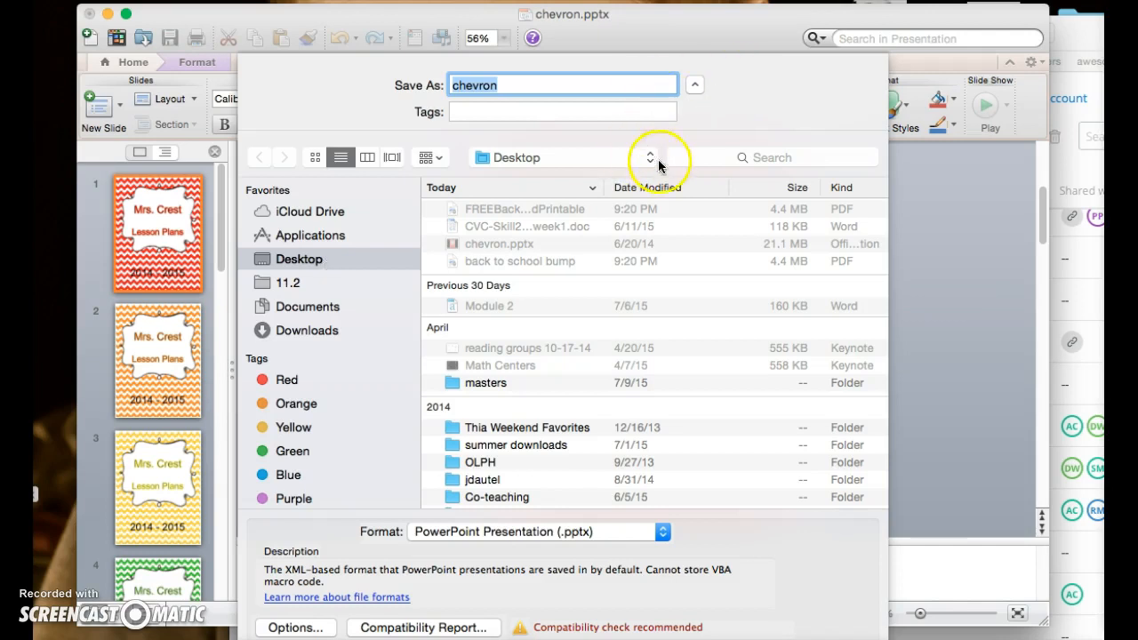
left_click(650, 157)
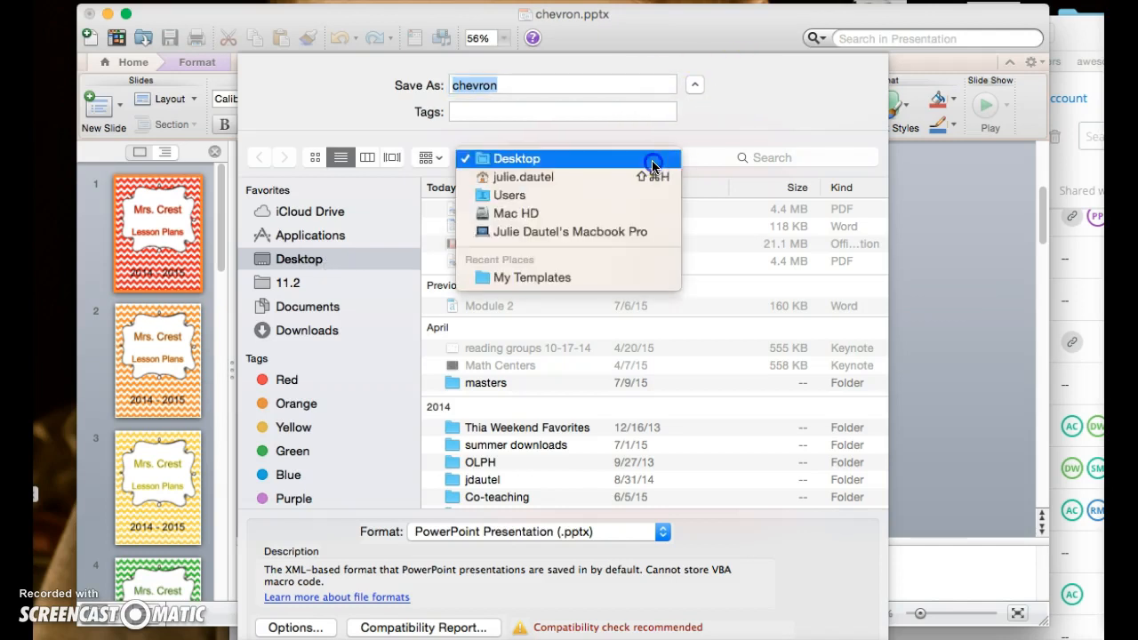
left_click(516, 159)
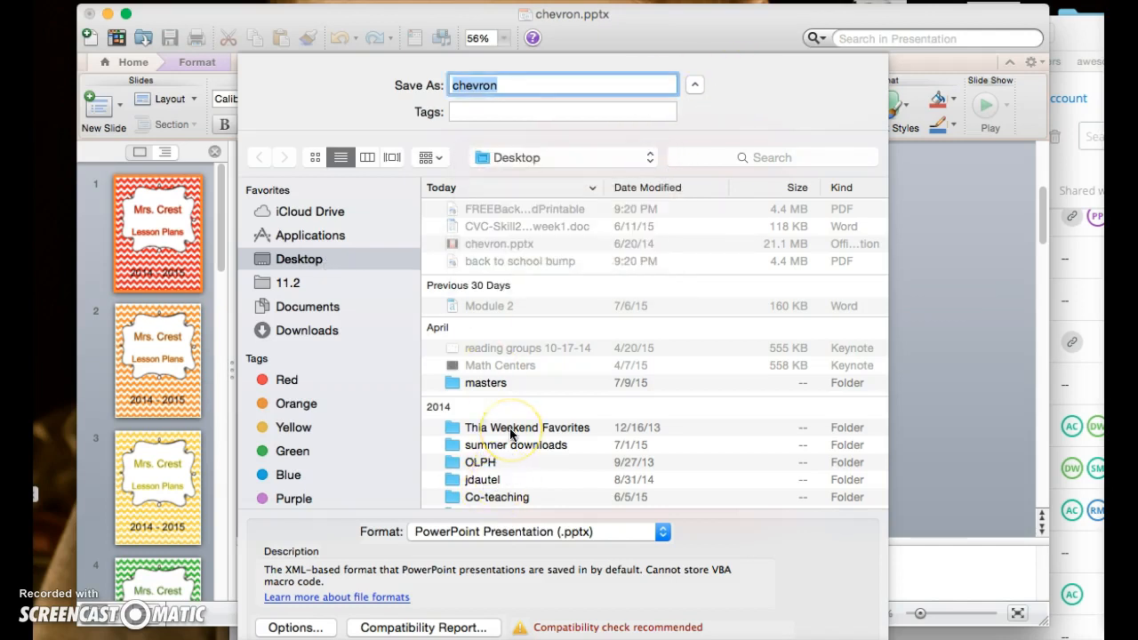
left_click(310, 235)
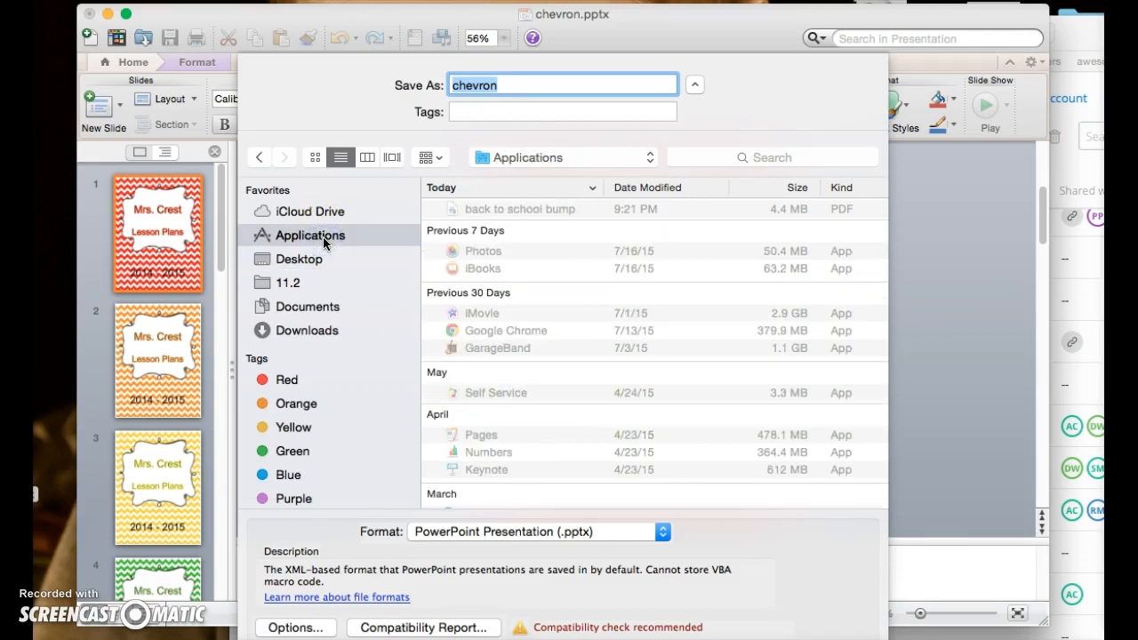
scroll("down", 3)
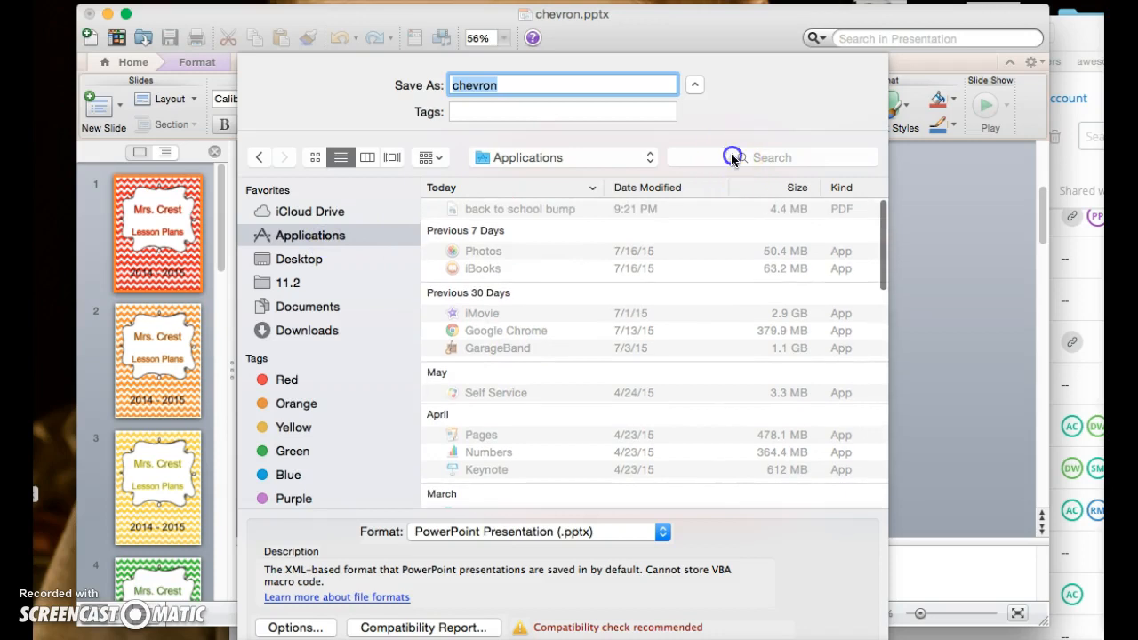
- Search for 'dropbox' and set the Dropbox folder as the save destination for chevron.pptx
type("dropbox")
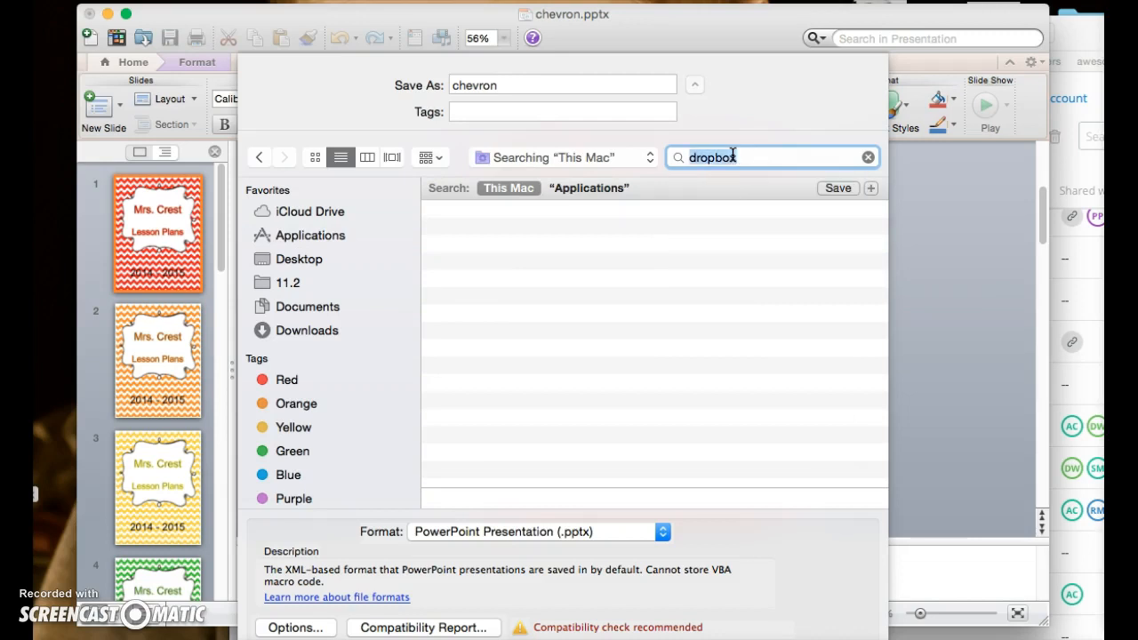
left_click(487, 274)
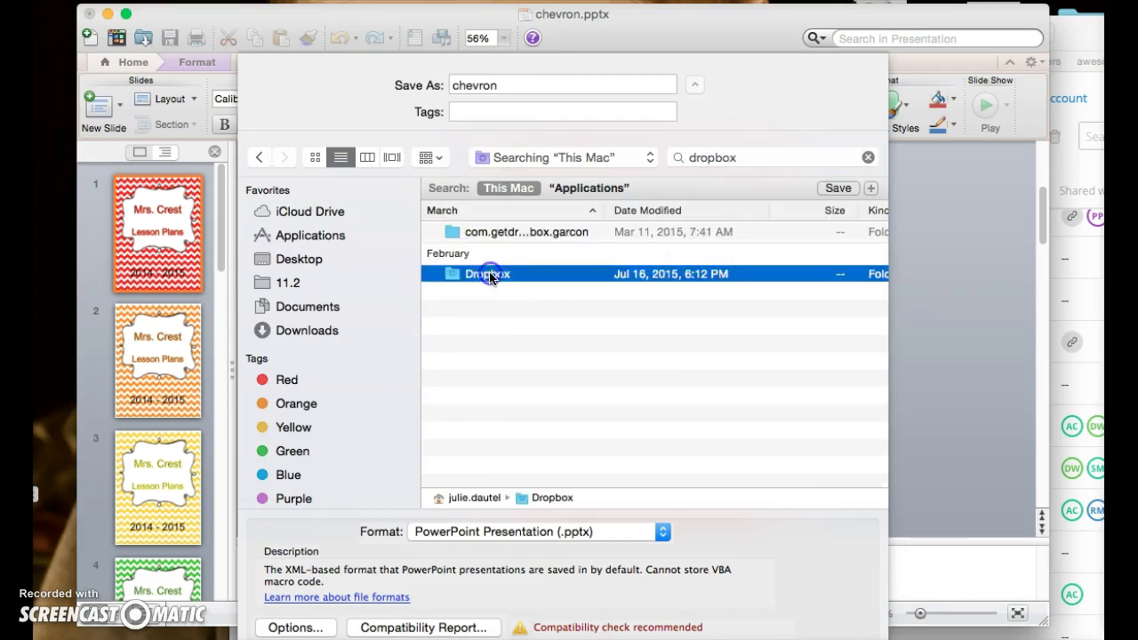
double_click(487, 274)
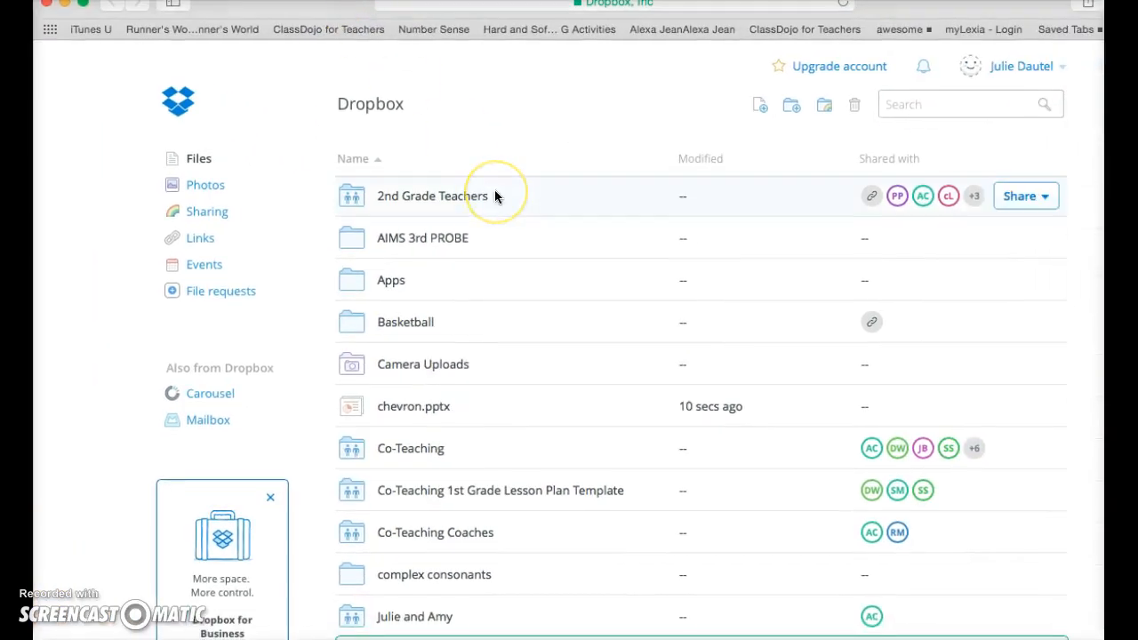
- Scroll the Dropbox web Files list to find the newly uploaded chevron.pptx
scroll("down", 3)
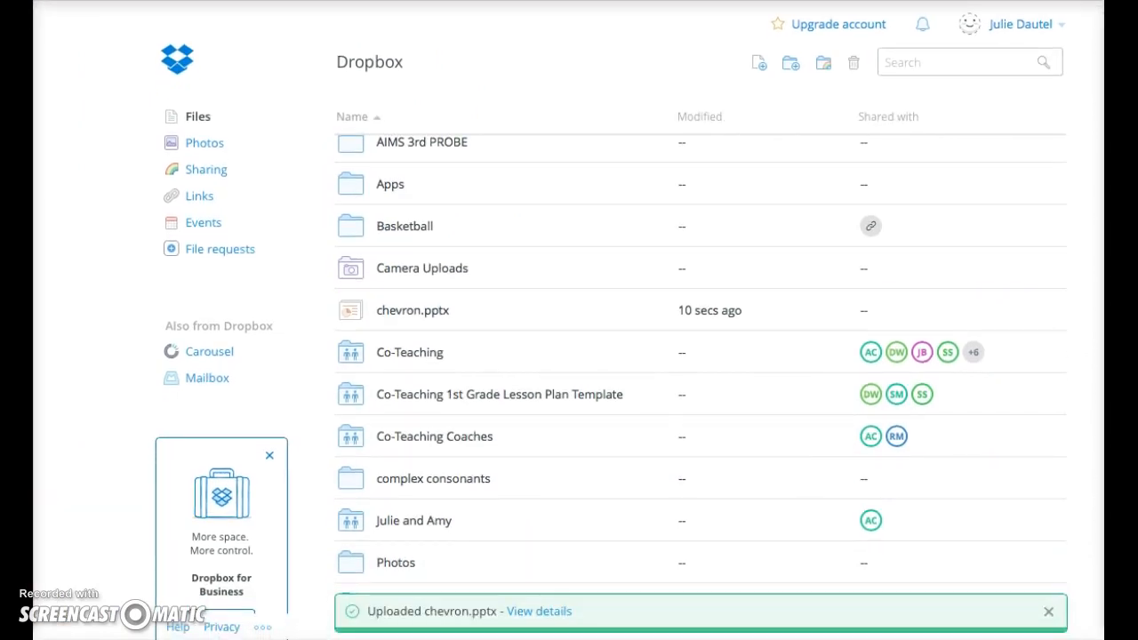
mouse_move(557, 619)
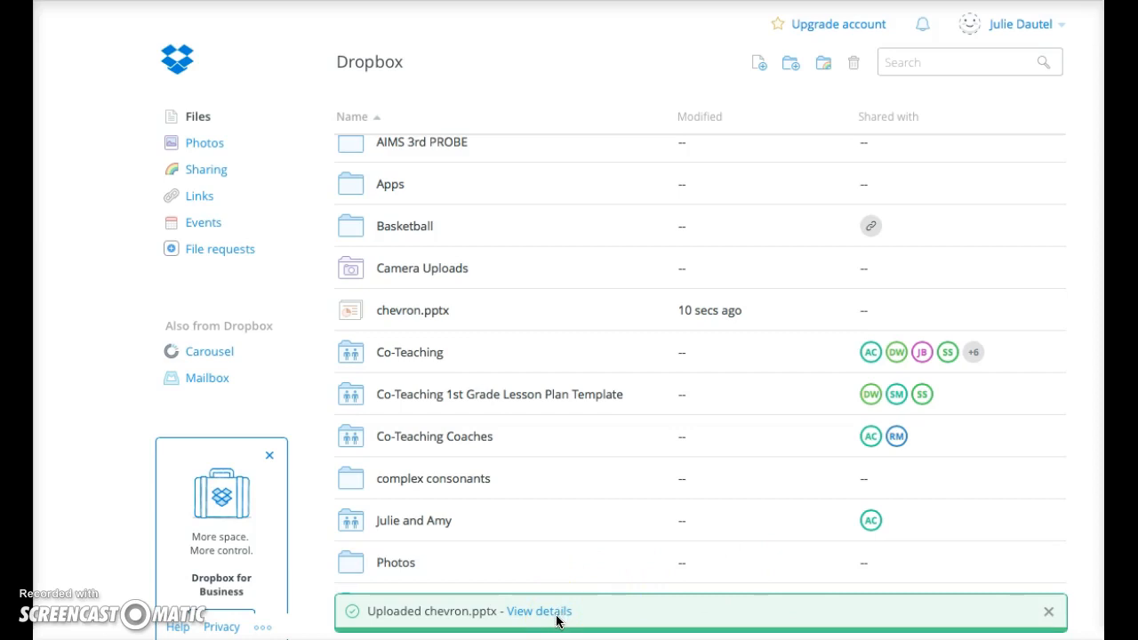
mouse_move(380, 276)
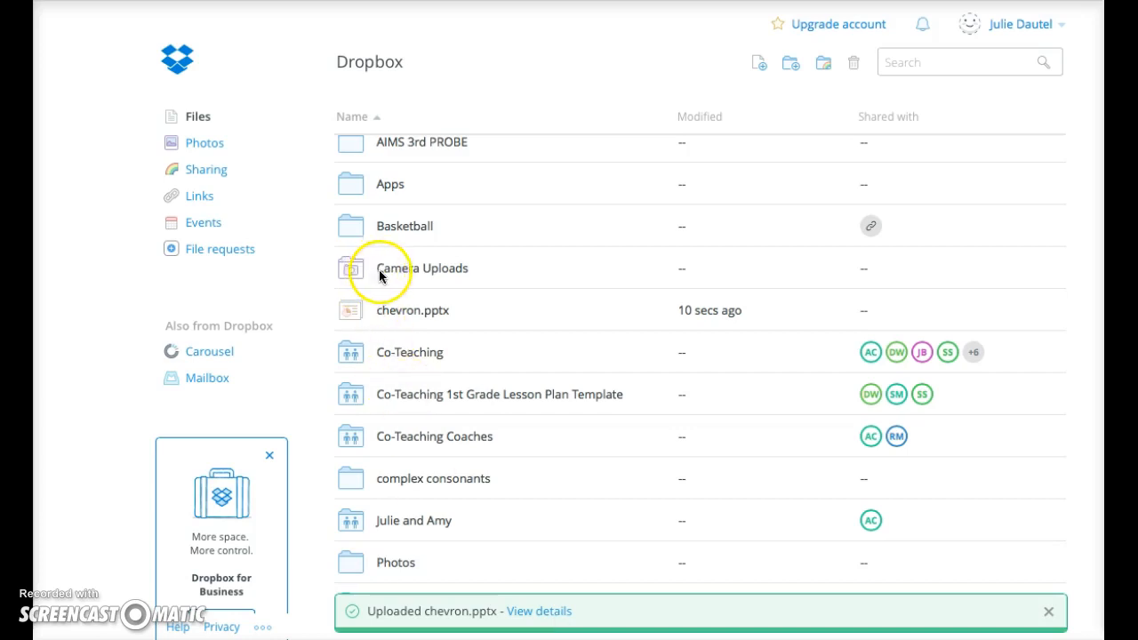
mouse_move(395, 277)
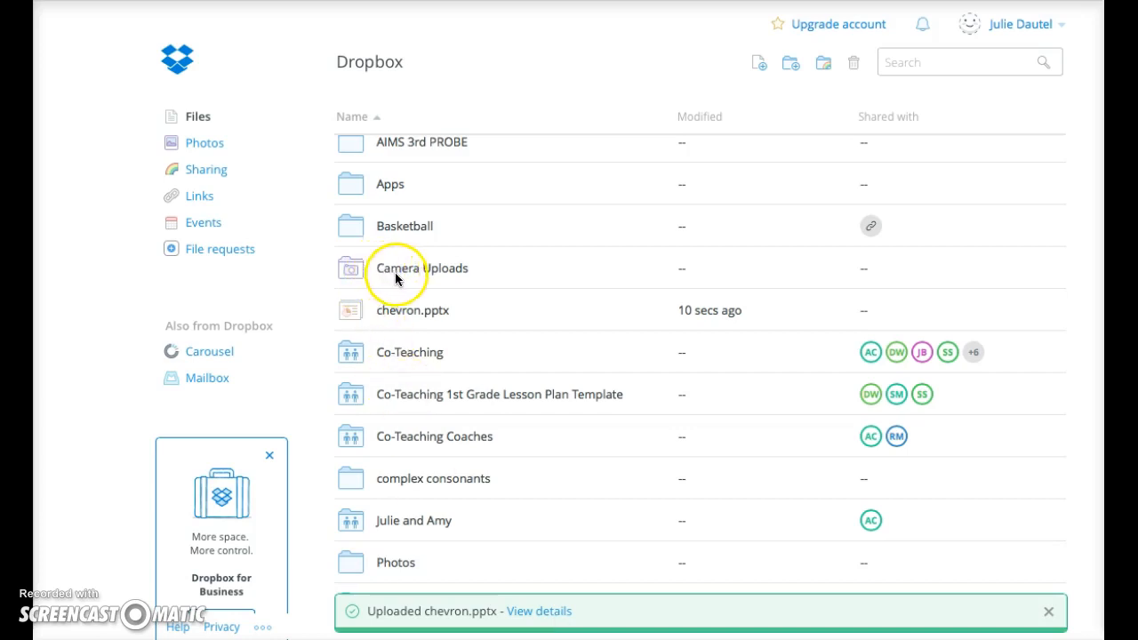
mouse_move(214, 278)
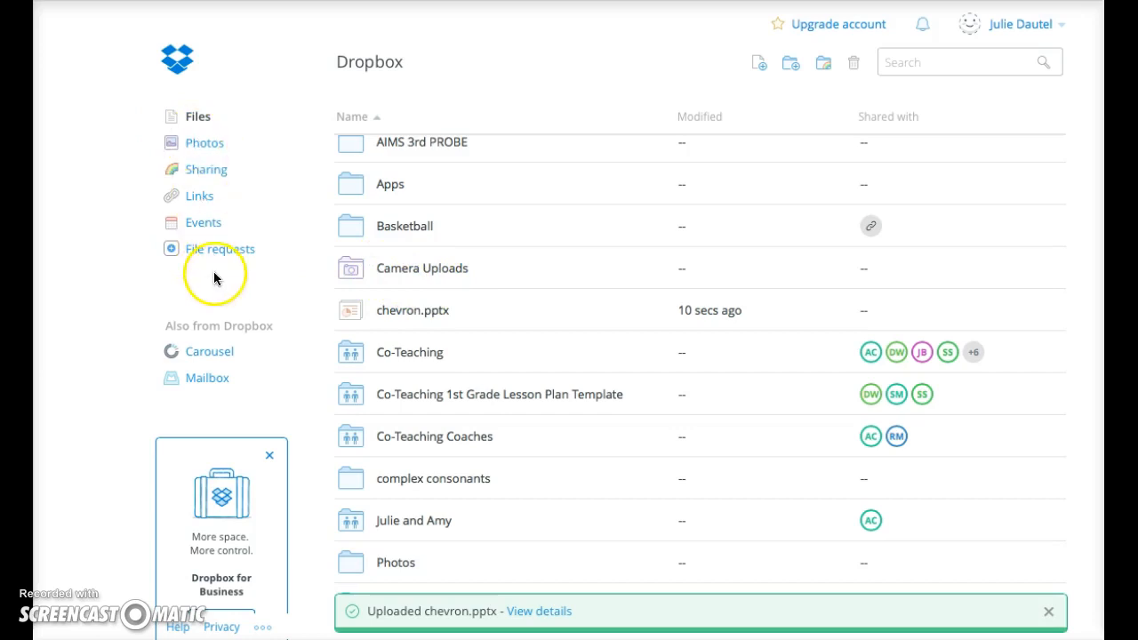
mouse_move(210, 200)
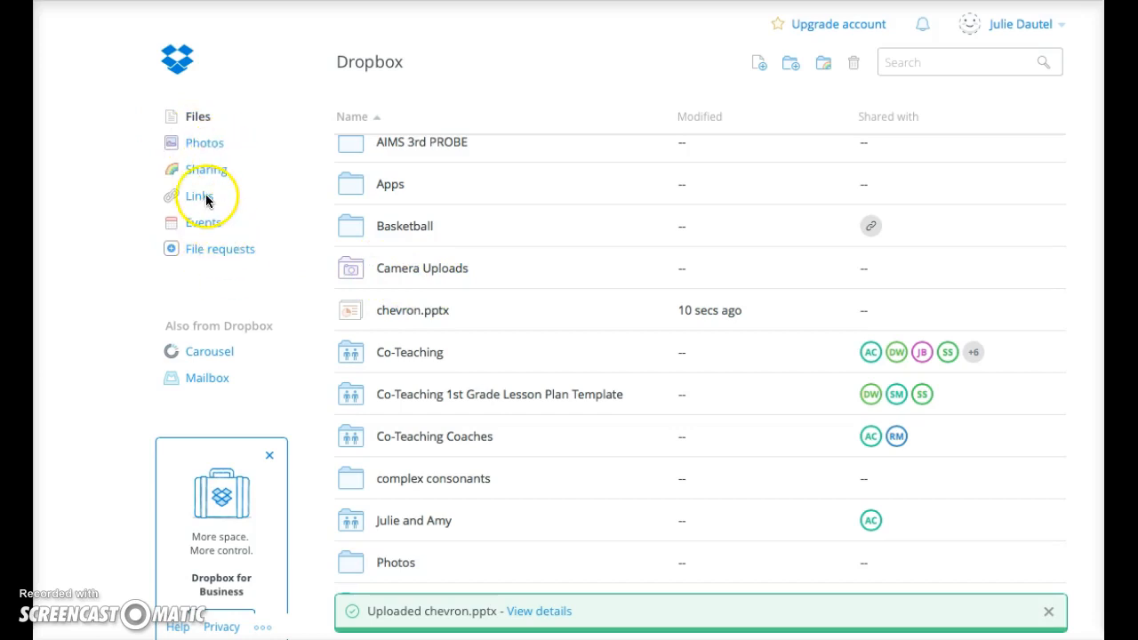
mouse_move(487, 207)
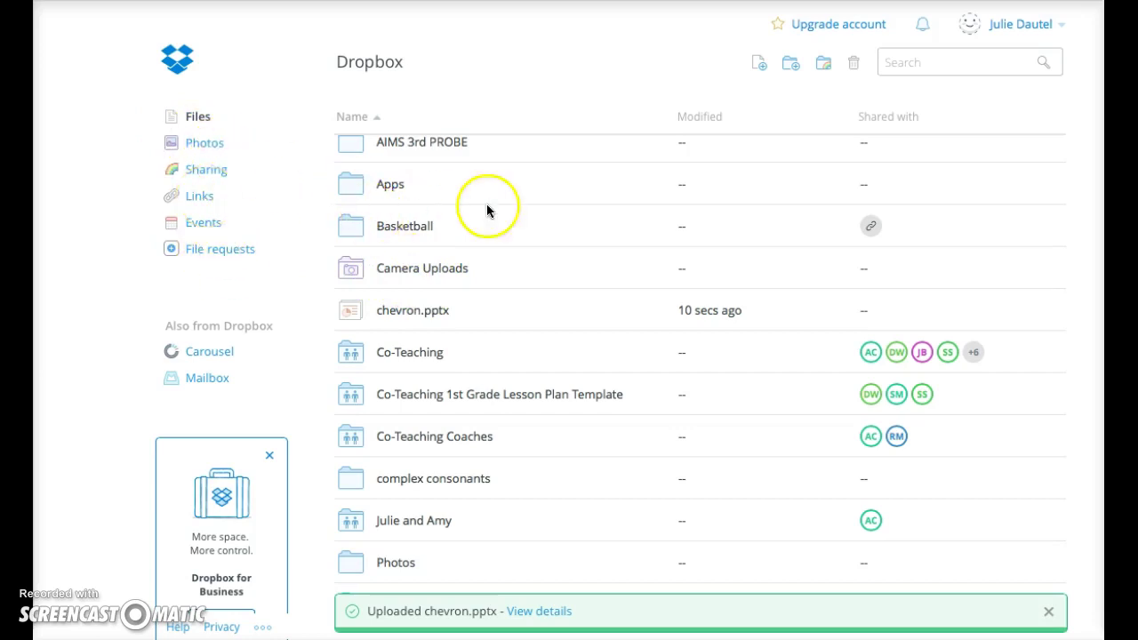
mouse_move(383, 226)
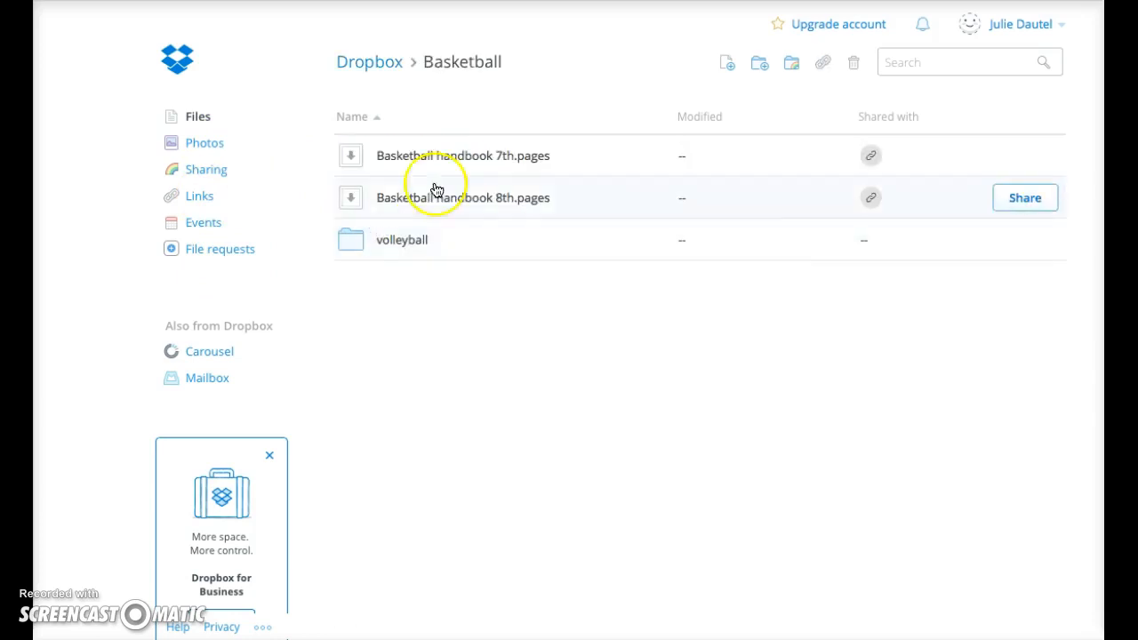
mouse_move(811, 316)
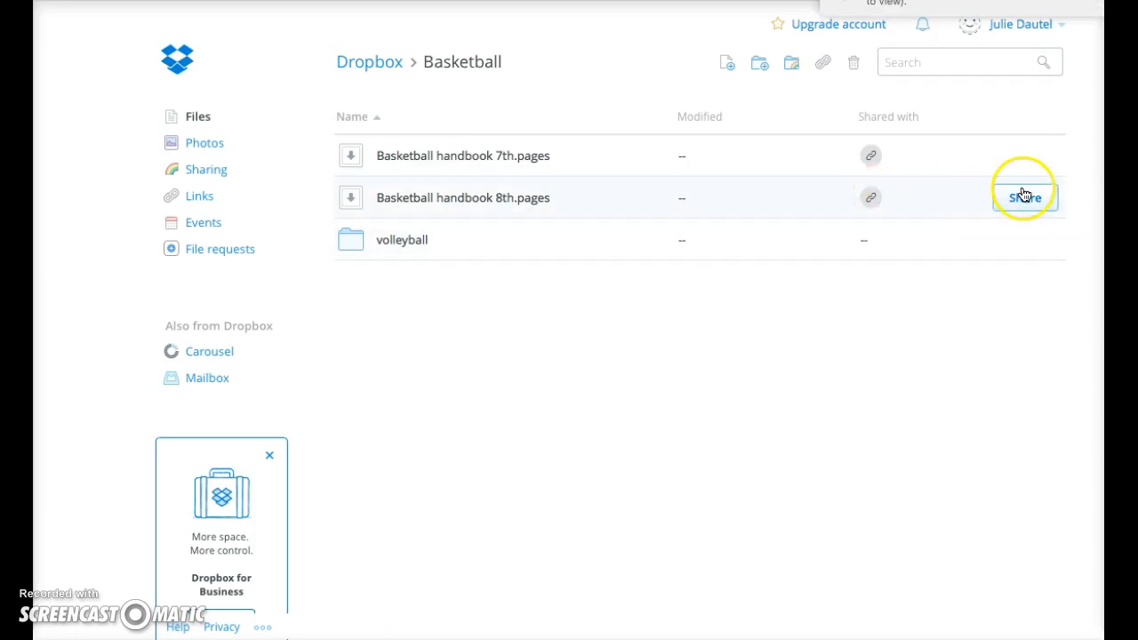
- Start sharing Basketball handbook 8th.pages from the Basketball folder
left_click(1025, 198)
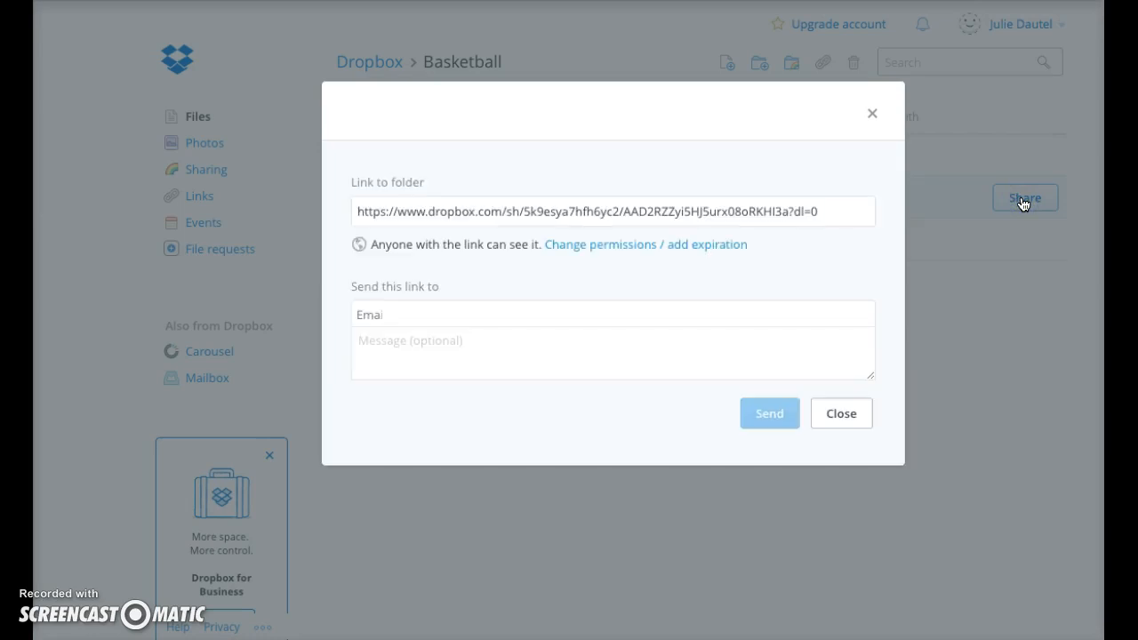
- Select the generated share link for copying, then close the sharing window
left_click(612, 212)
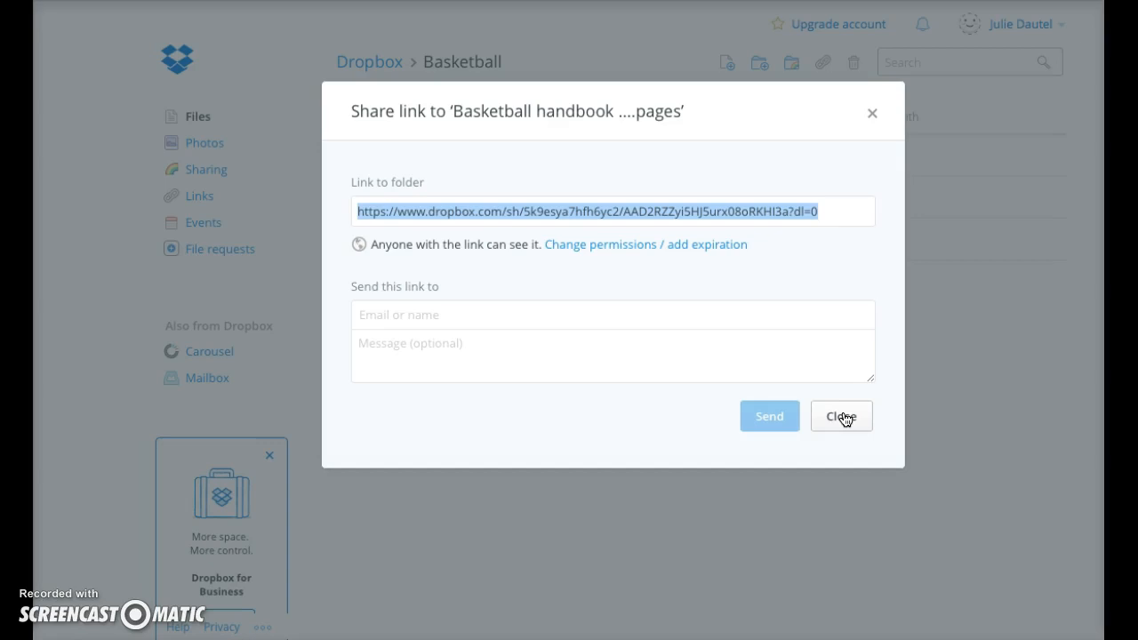
left_click(839, 416)
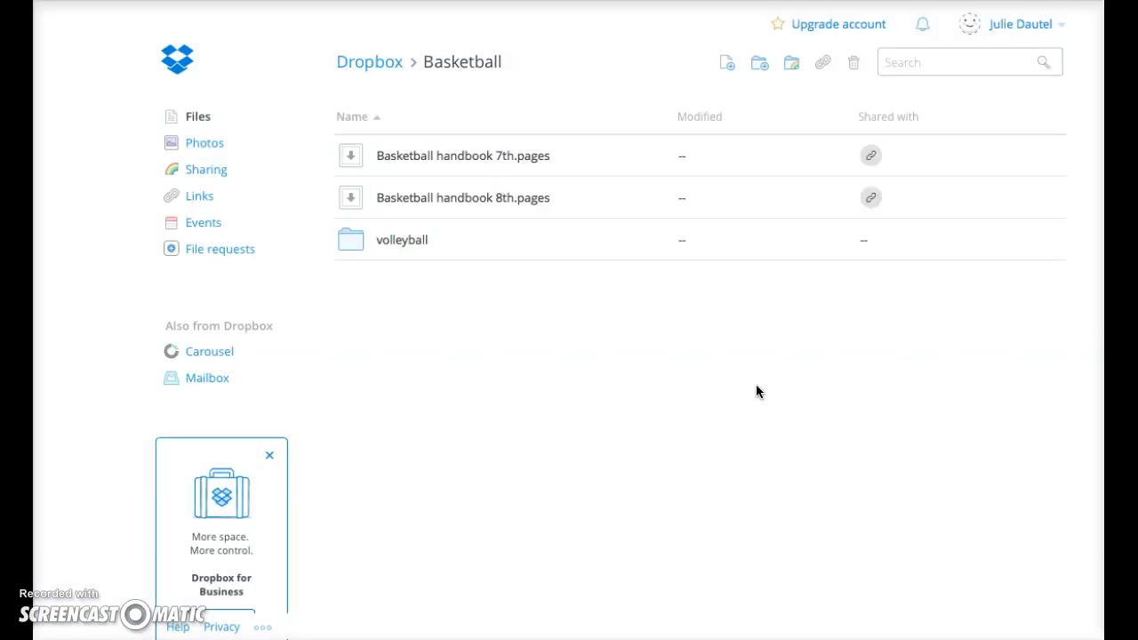